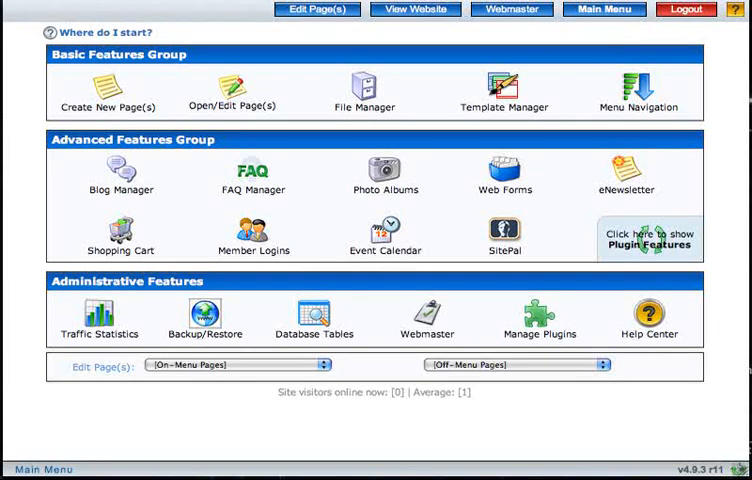
Show the Open/Edit Page(s) list of Clients, Contact Me, Home Page, Music and test
left_click(232, 88)
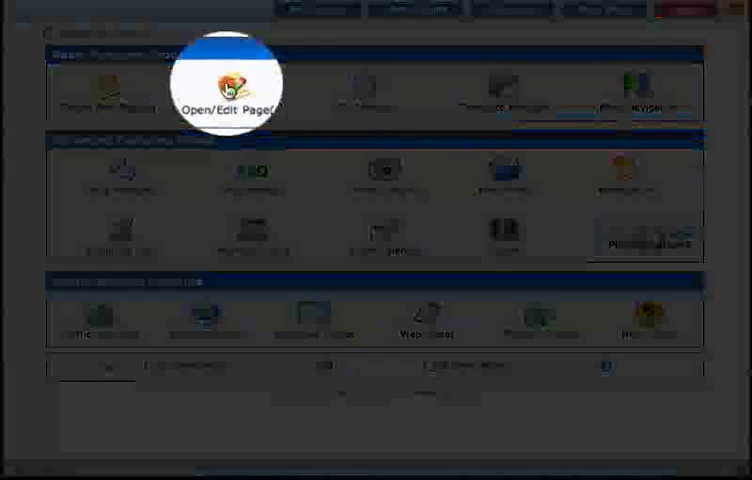
left_click(228, 85)
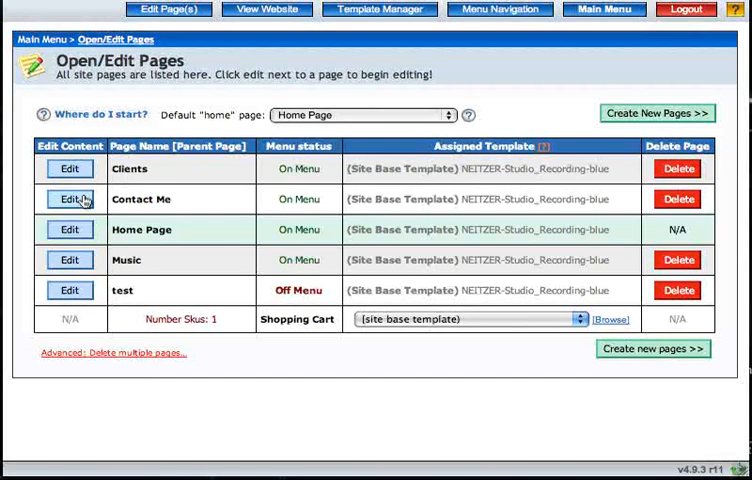
mouse_move(70, 291)
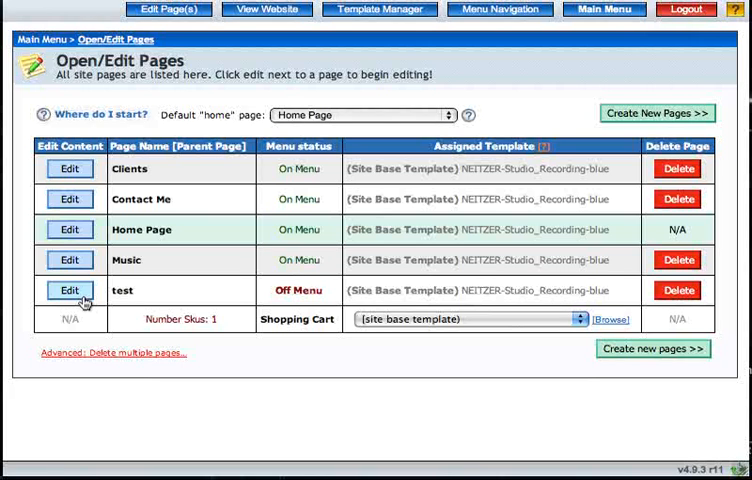
mouse_move(318, 172)
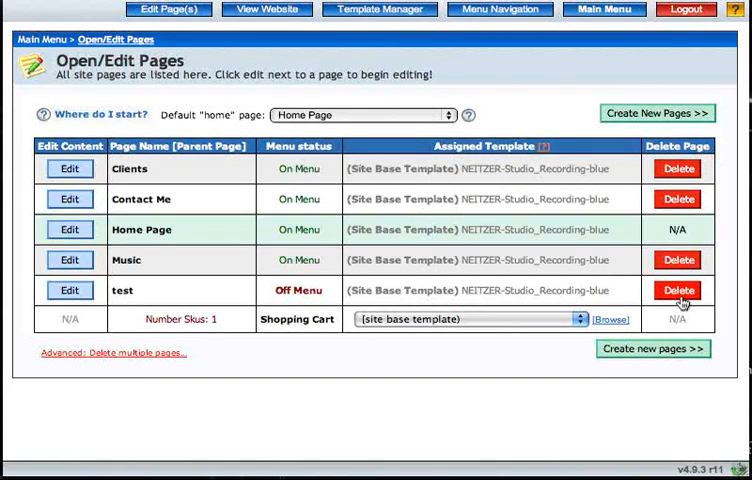
mouse_move(710, 168)
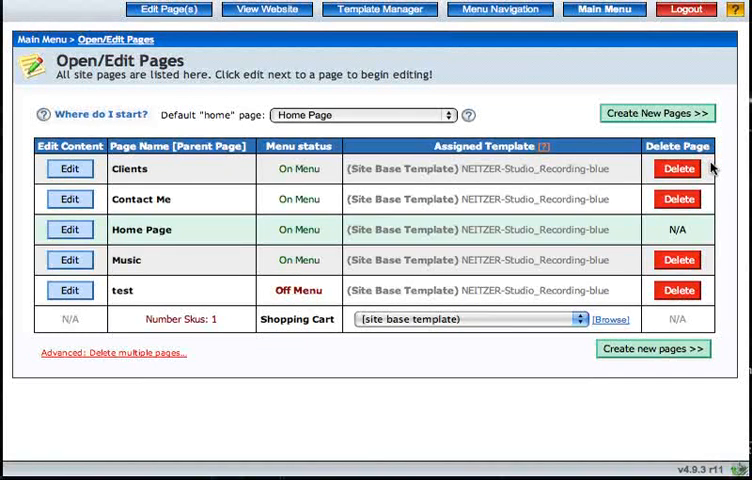
mouse_move(679, 296)
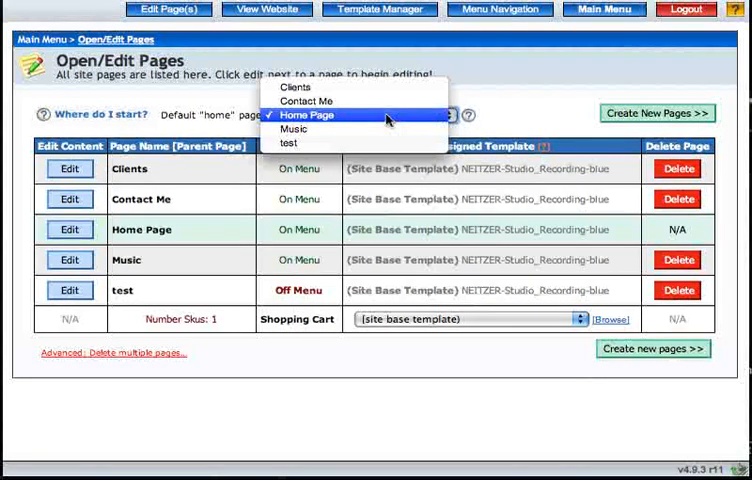
Pick Clients in the Default "home" page dropdown, replacing Home Page
left_click(296, 87)
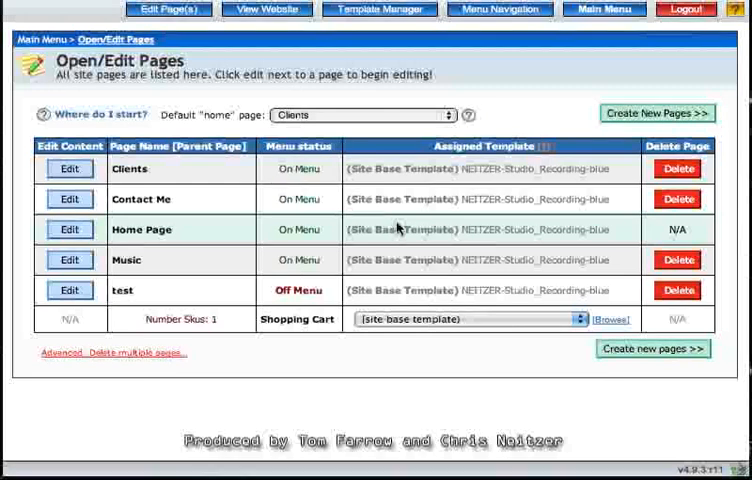